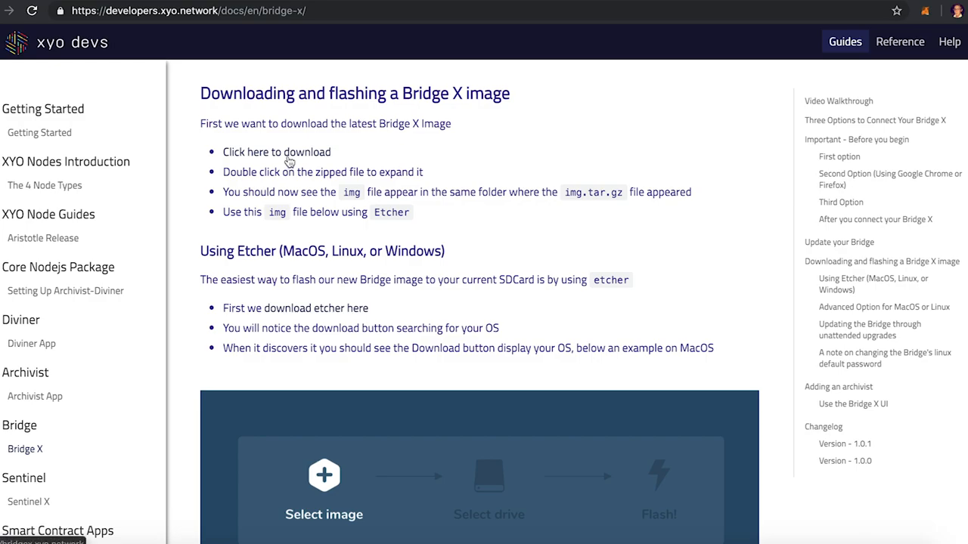
# Start downloading the latest Bridge X image via the docs page download link.
pyautogui.click(276, 152)
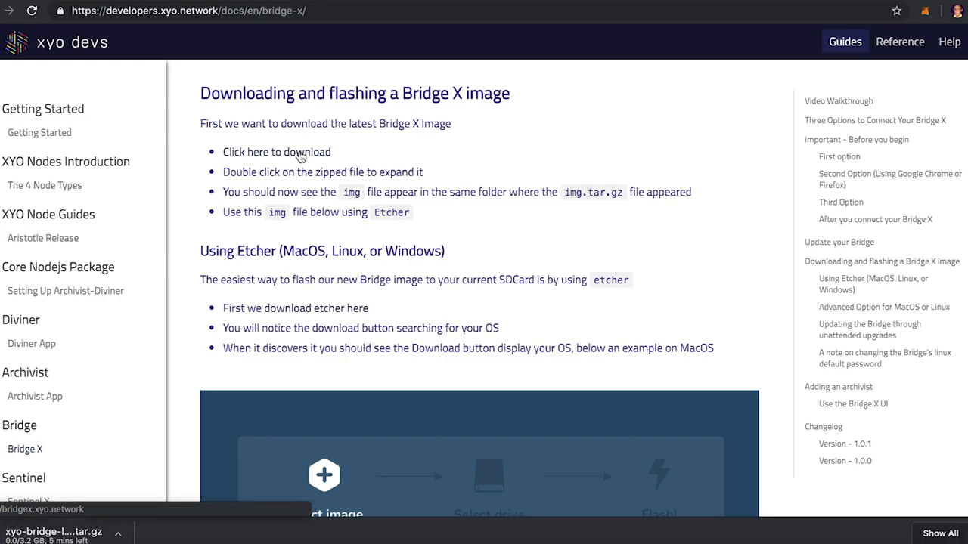
pyautogui.moveTo(426, 155)
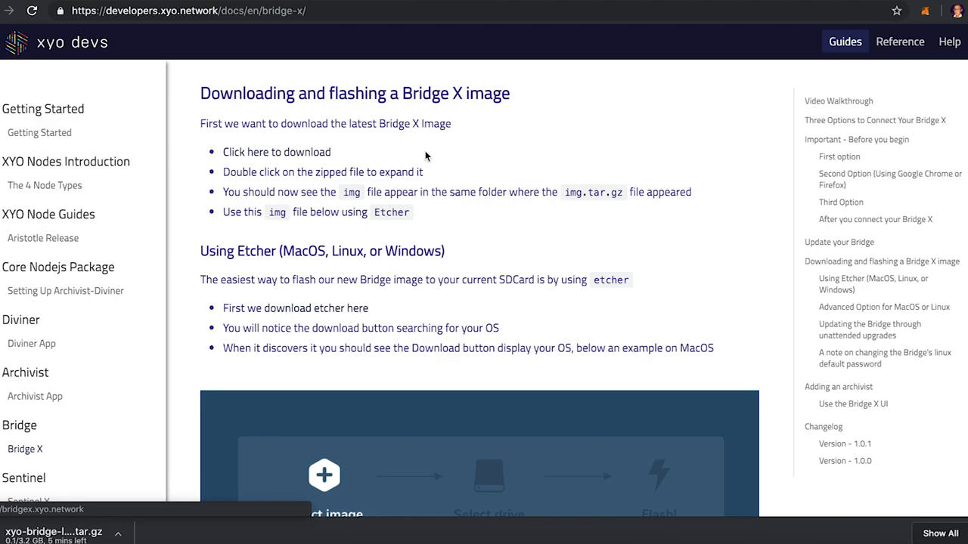
pyautogui.moveTo(376, 221)
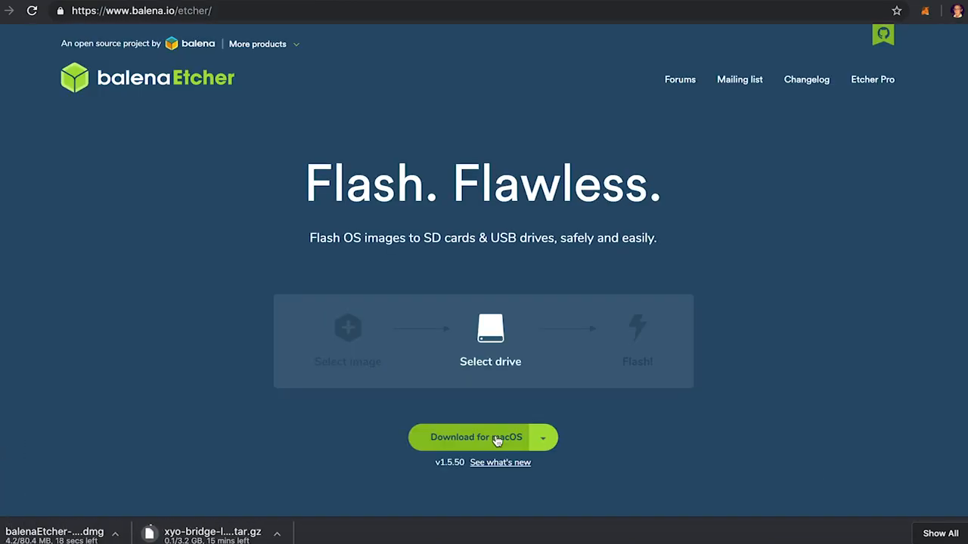
# Download balenaEtcher for macOS, open its disk image, and close the installer.
pyautogui.click(54, 532)
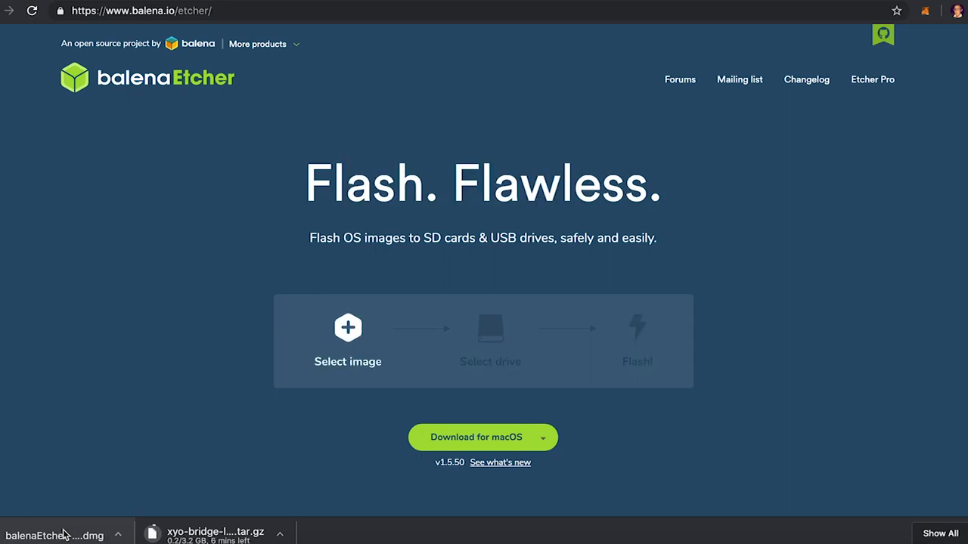
pyautogui.click(55, 536)
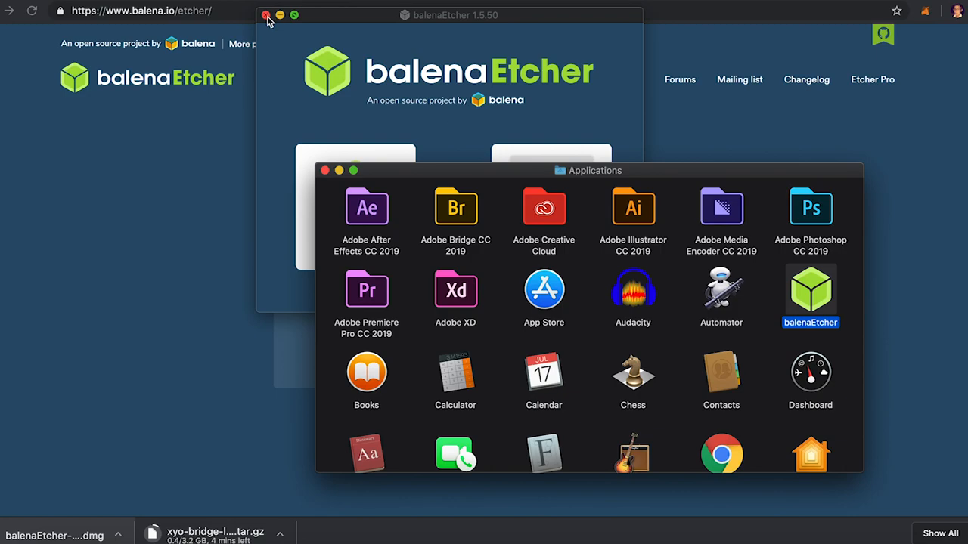
pyautogui.doubleClick(810, 291)
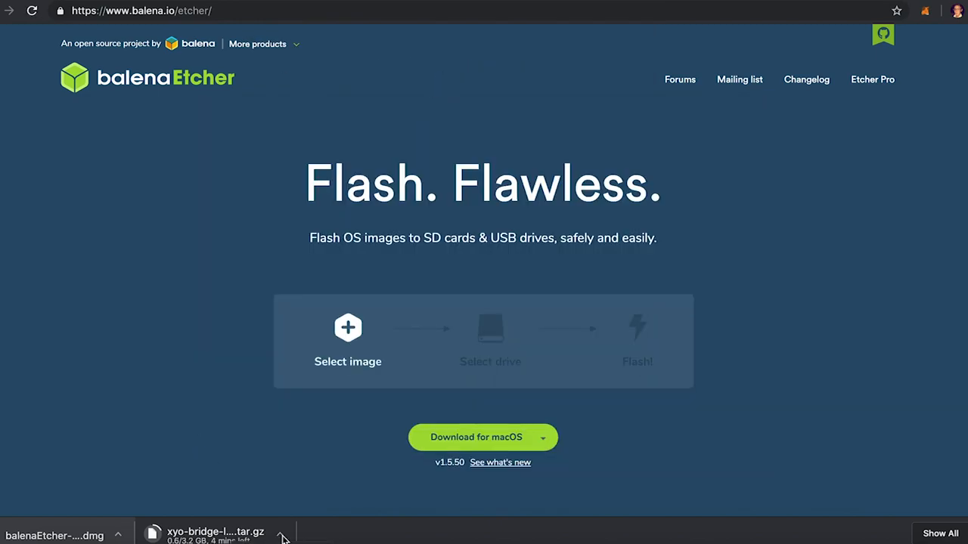
pyautogui.moveTo(181, 422)
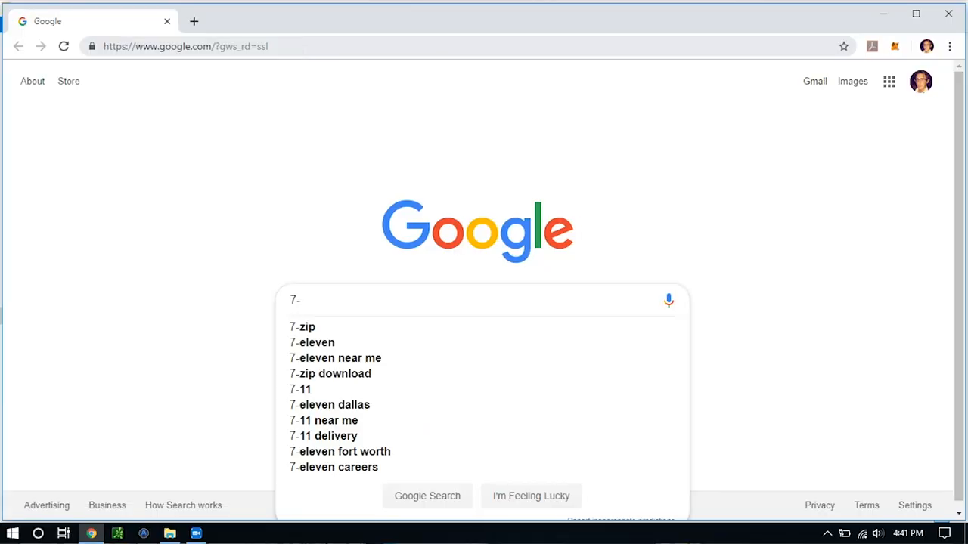
# Search Google for '7-zip' using the suggestion and open a result.
pyautogui.click(301, 327)
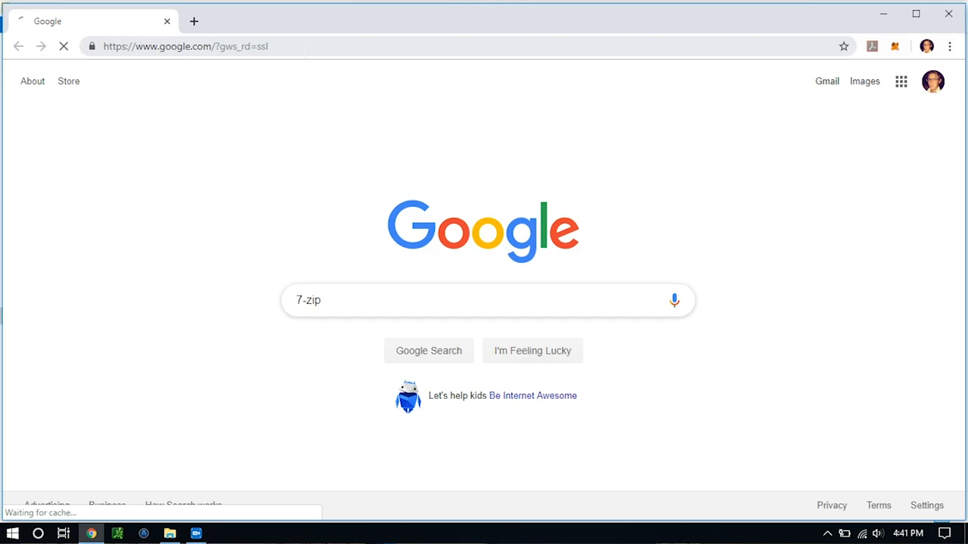
pyautogui.click(428, 350)
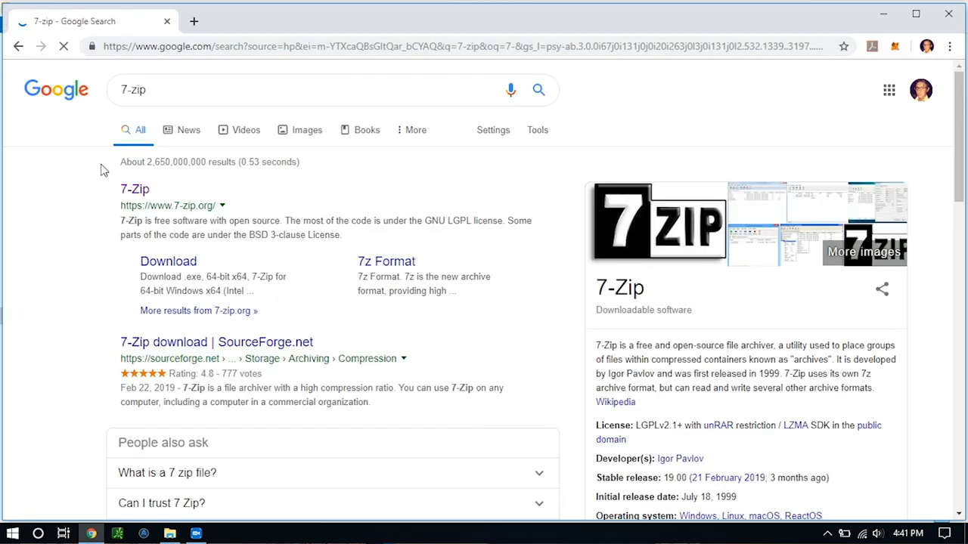
pyautogui.click(134, 189)
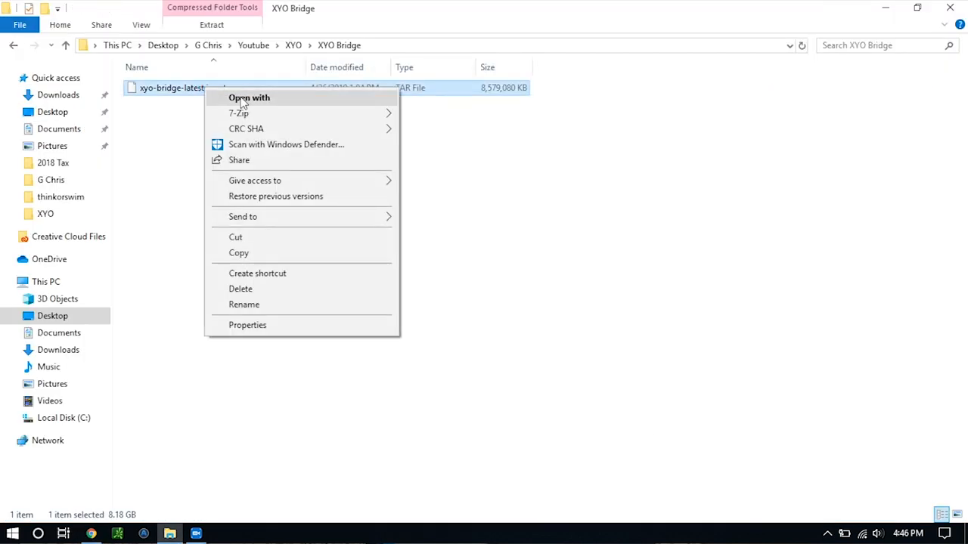
pyautogui.moveTo(239, 113)
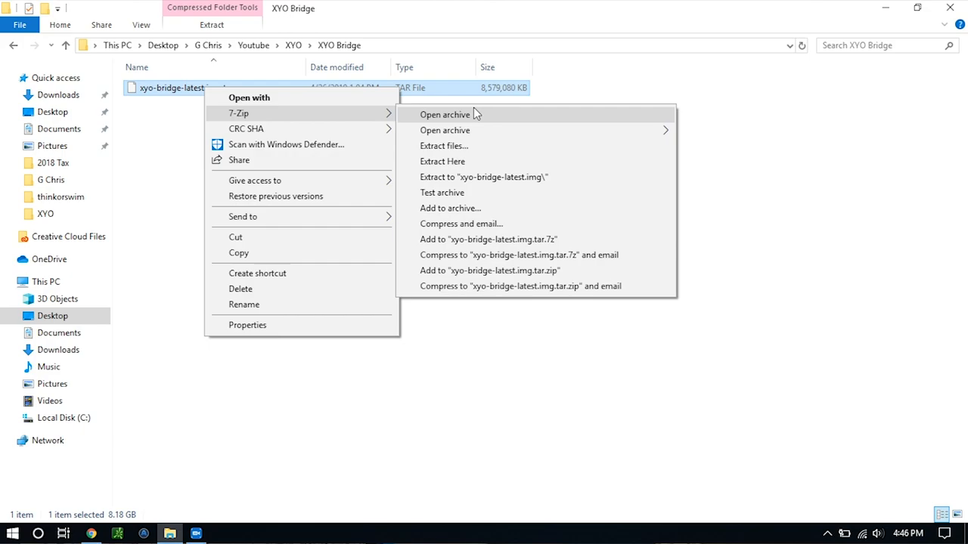
pyautogui.moveTo(473, 177)
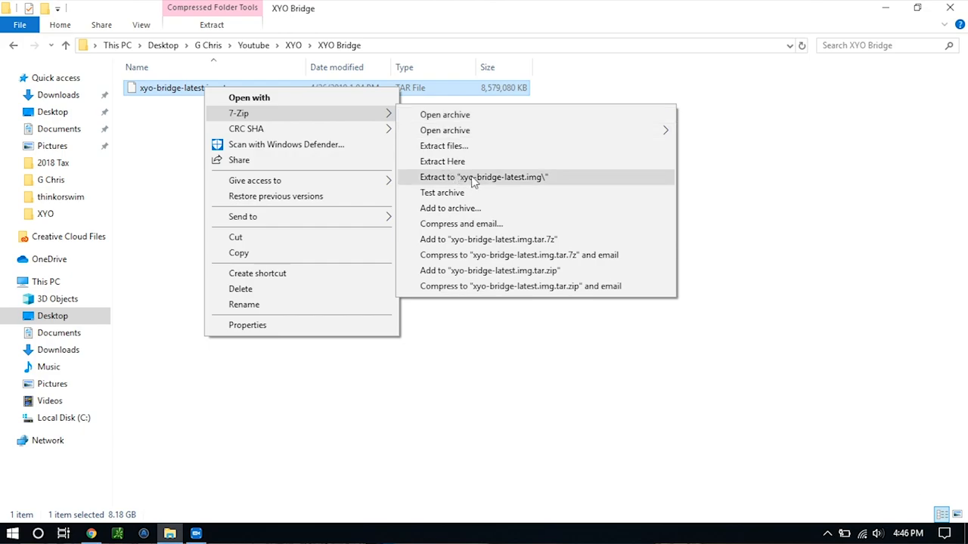
pyautogui.moveTo(484, 181)
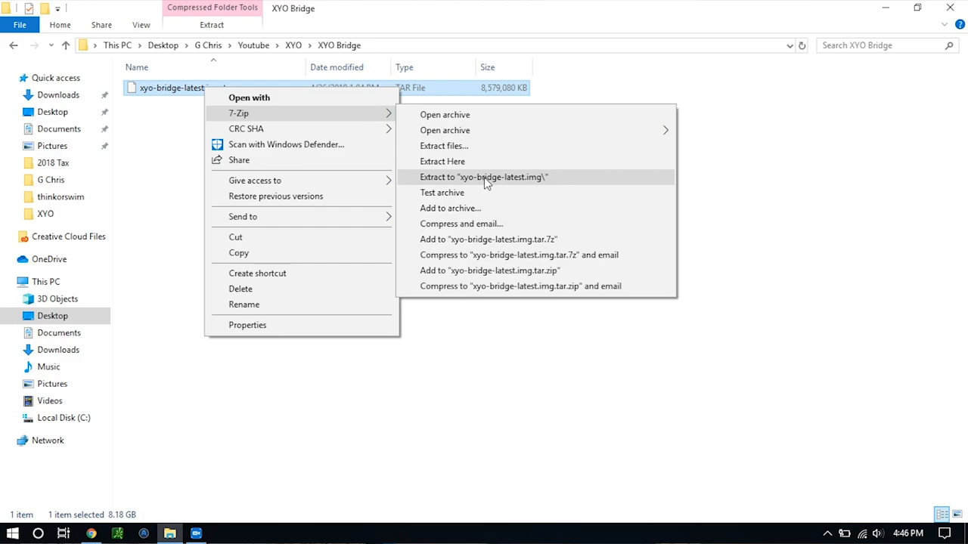
# Extract the tar archive to the "xyo-bridge-latest.img" folder with 7-Zip.
pyautogui.click(482, 177)
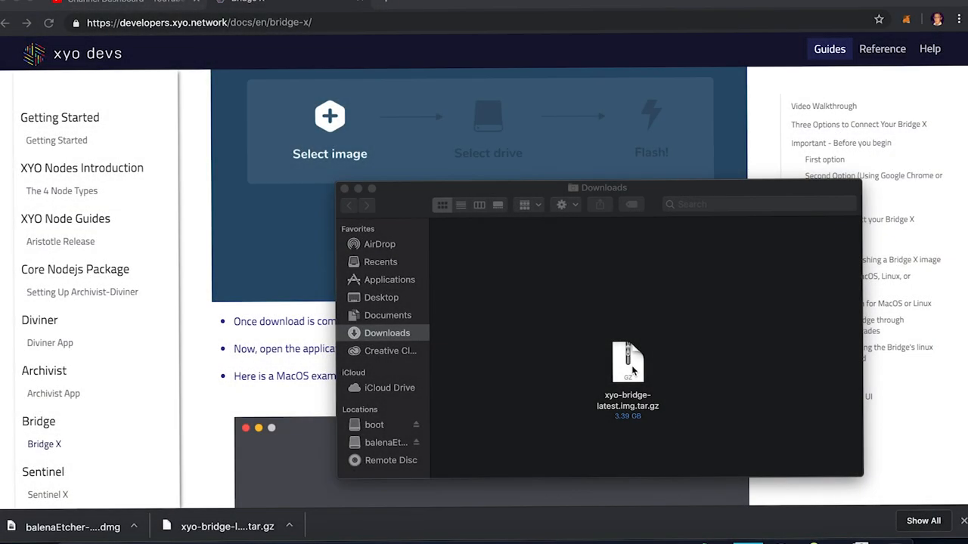
# Expand xyo-bridge-latest.img.tar.gz in Downloads to get xyo-bridge-v1_0_2.img.
pyautogui.doubleClick(627, 363)
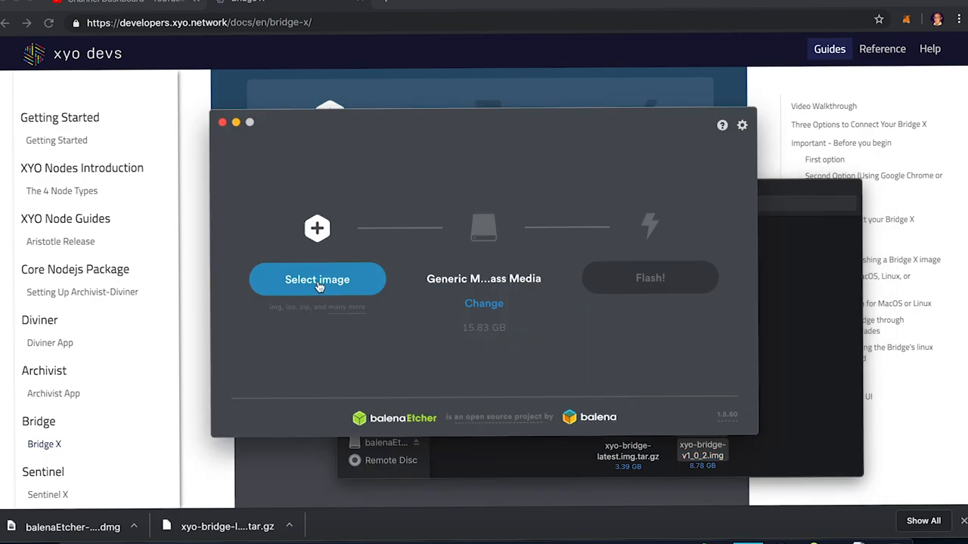
# Load xyo-bridge-v1_0_2.img from Downloads as the image to flash.
pyautogui.click(317, 279)
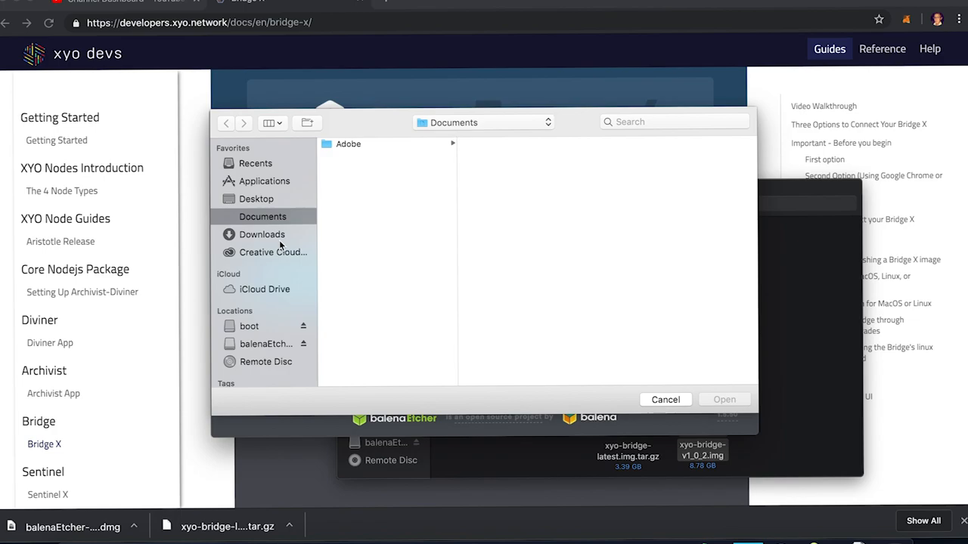
pyautogui.click(262, 235)
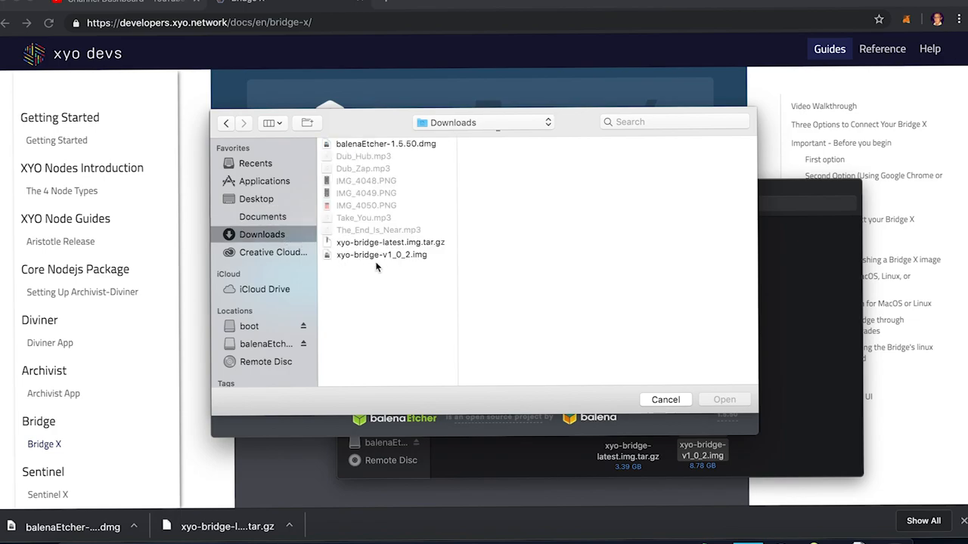
pyautogui.click(381, 254)
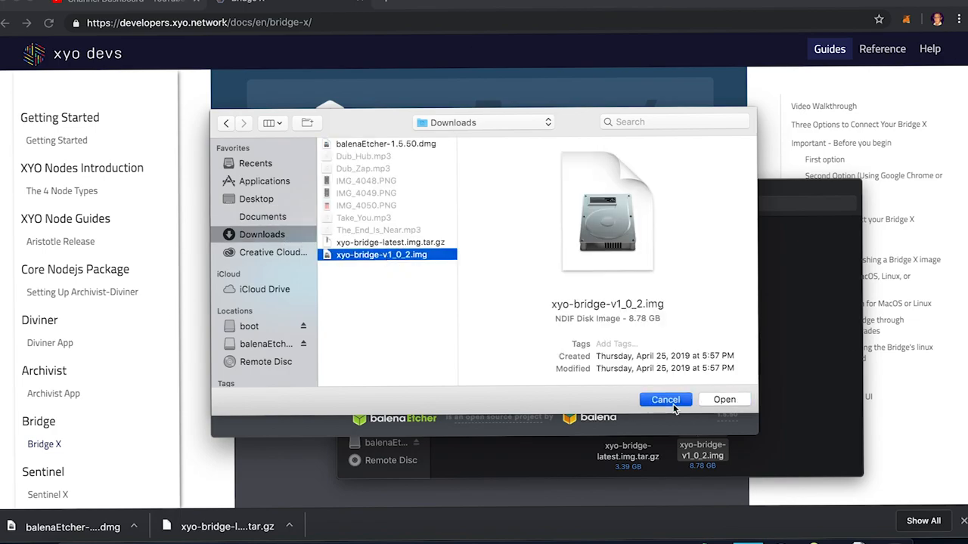
pyautogui.click(664, 400)
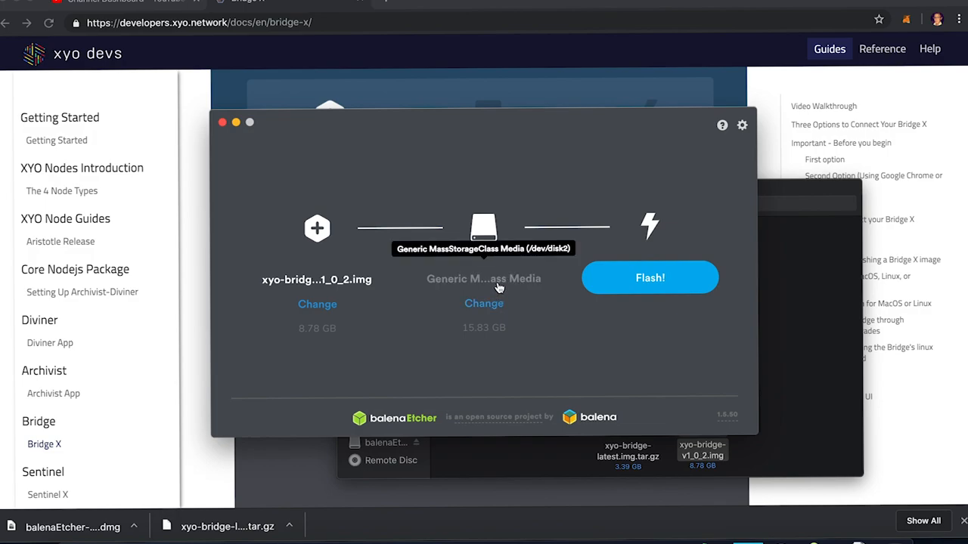
# Confirm the 15.83 GB Generic MassStorageClass Media drive and start flashing.
pyautogui.click(483, 303)
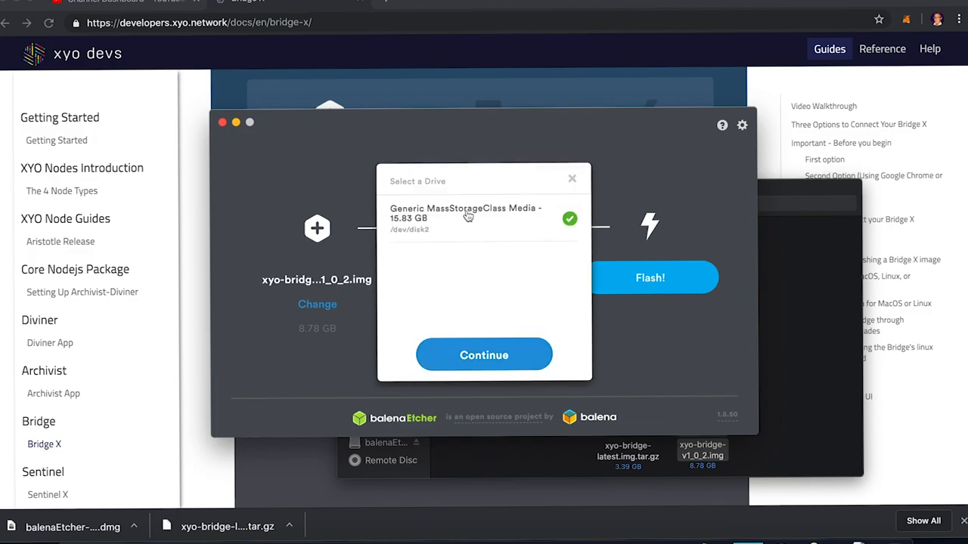
pyautogui.click(484, 354)
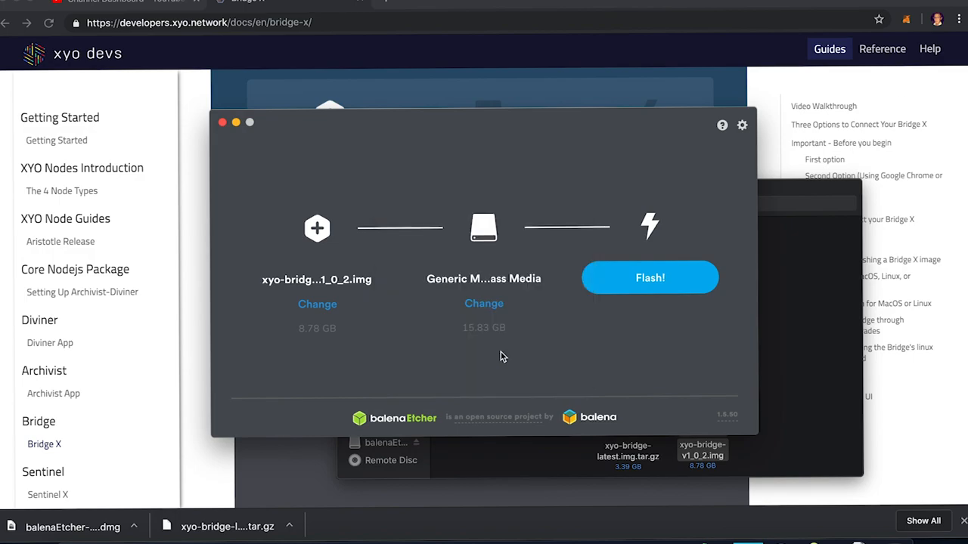
pyautogui.click(650, 277)
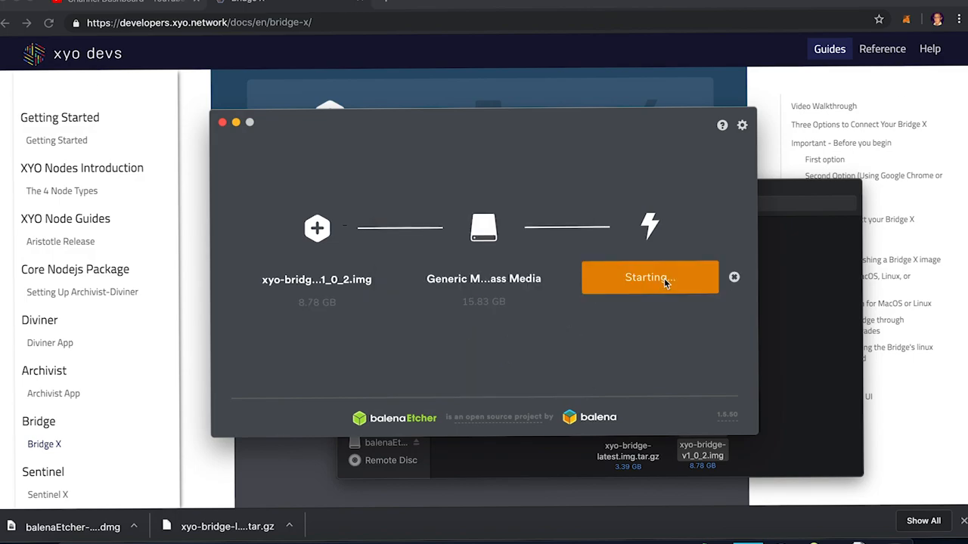